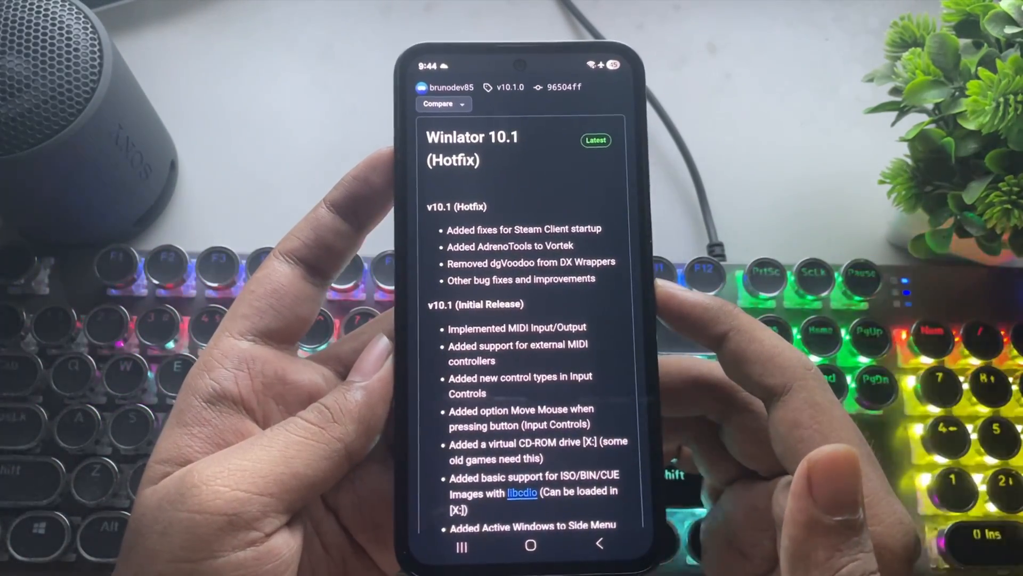
Reach the Advanced section of Settings and choose the Stability Box64 preset.
scroll("down", 3)
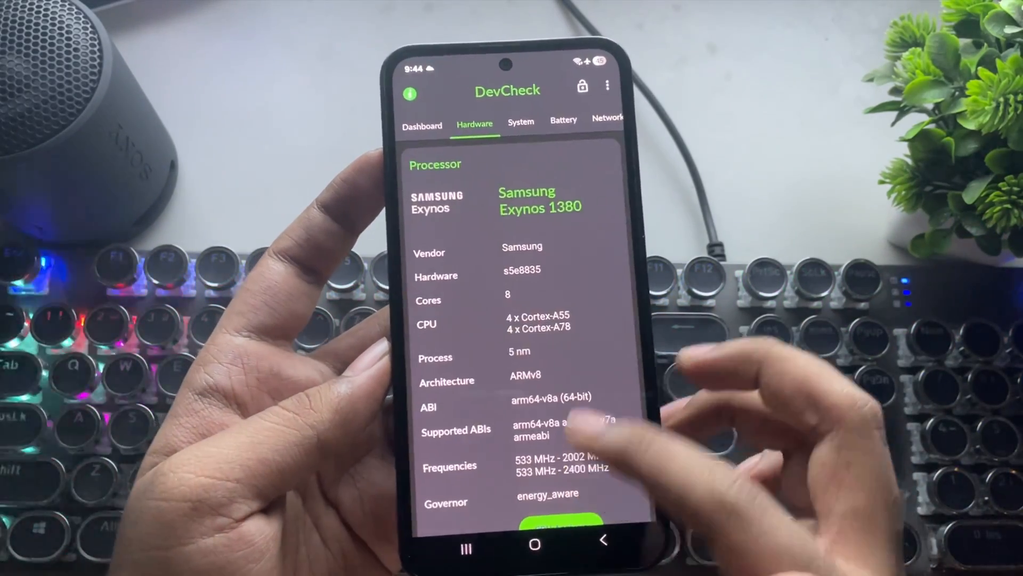
scroll("down", 3)
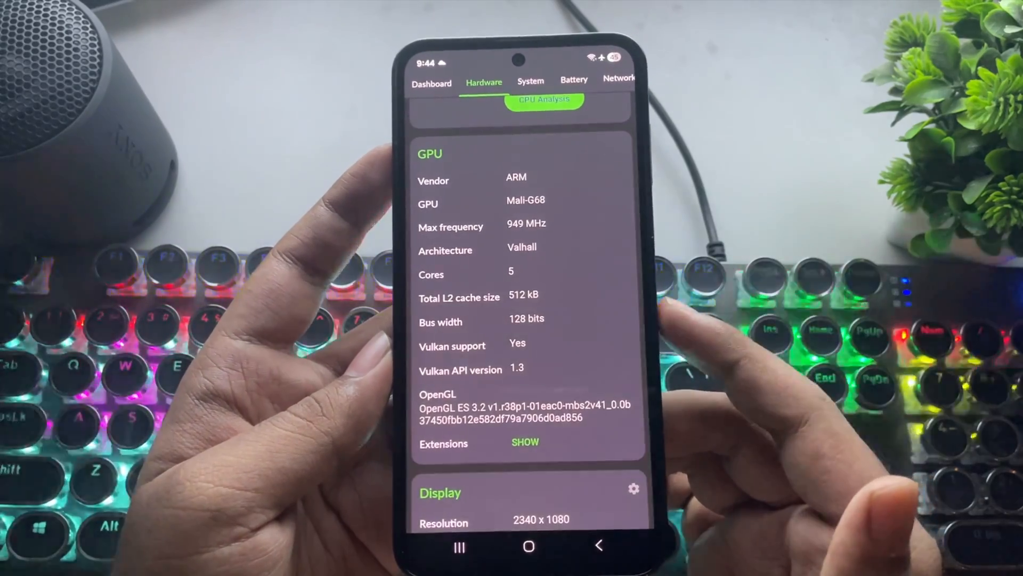
scroll("down", 3)
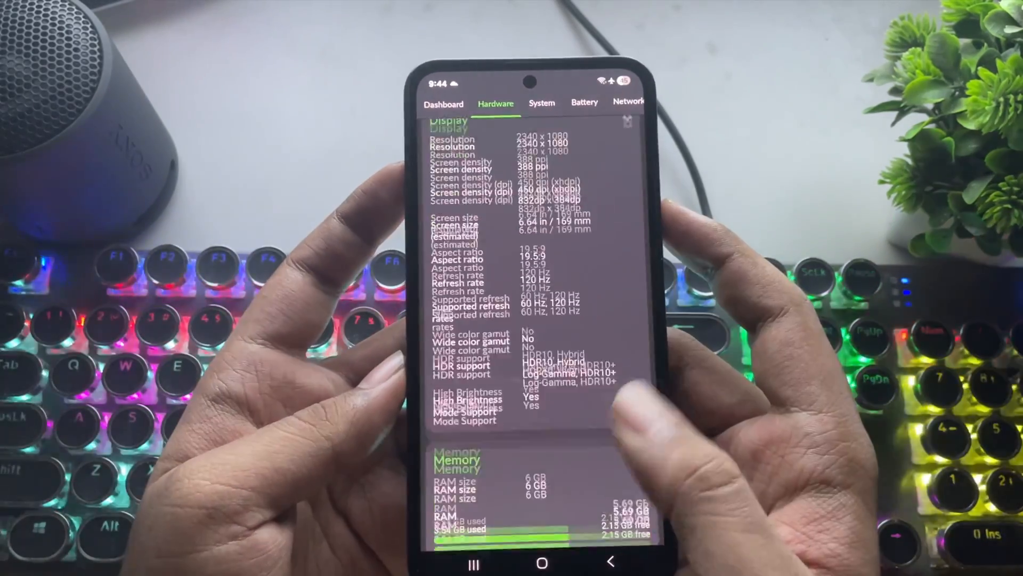
scroll("down", 3)
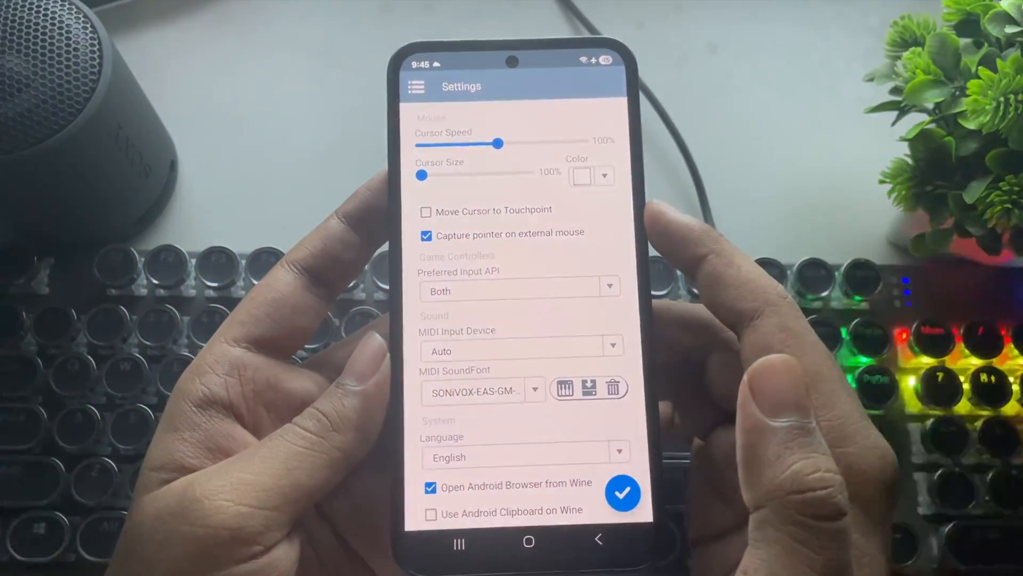
scroll("down", 3)
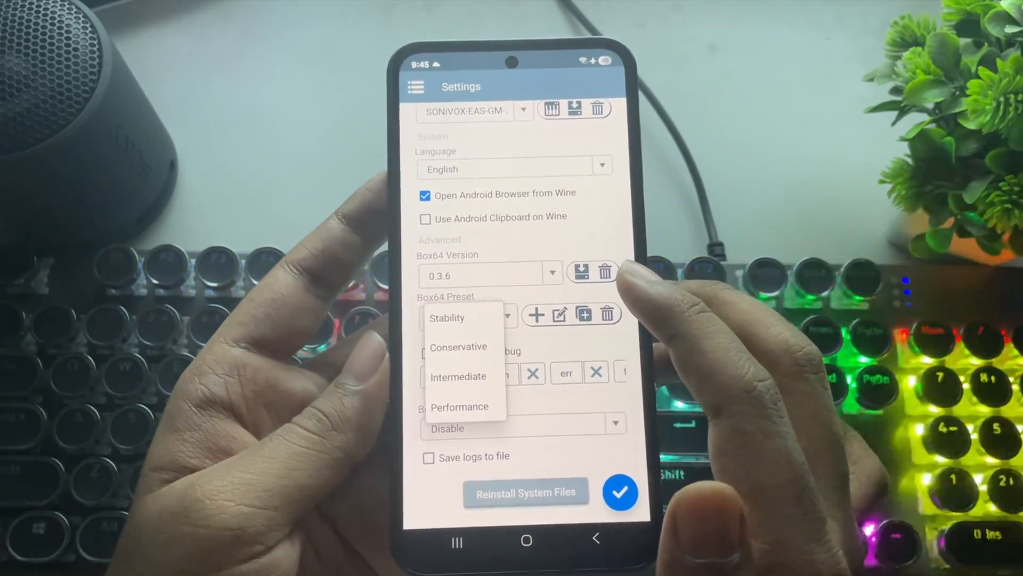
left_click(447, 318)
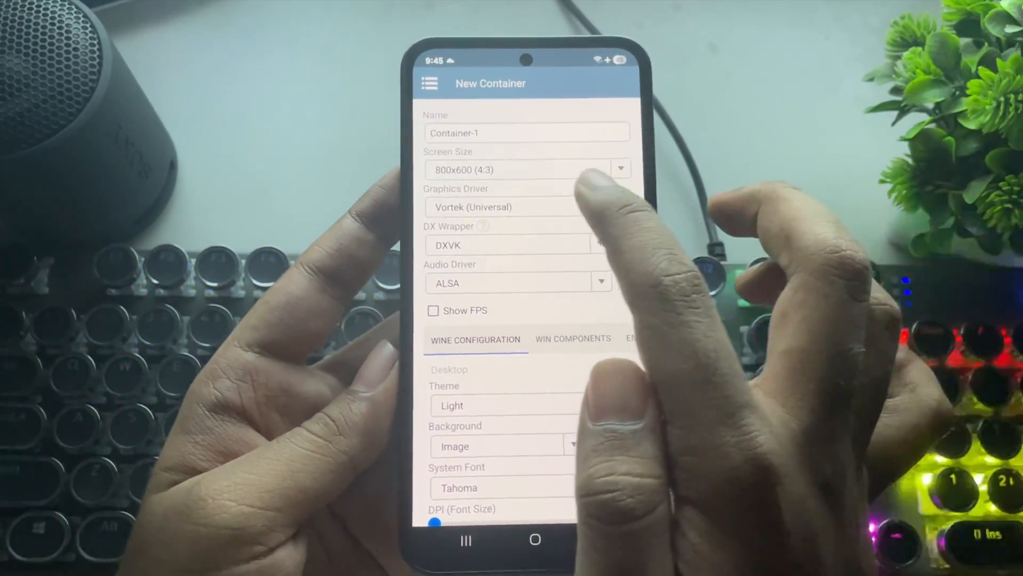
Cap the Vortek driver's maximum device memory at 2048 MB.
left_click(499, 207)
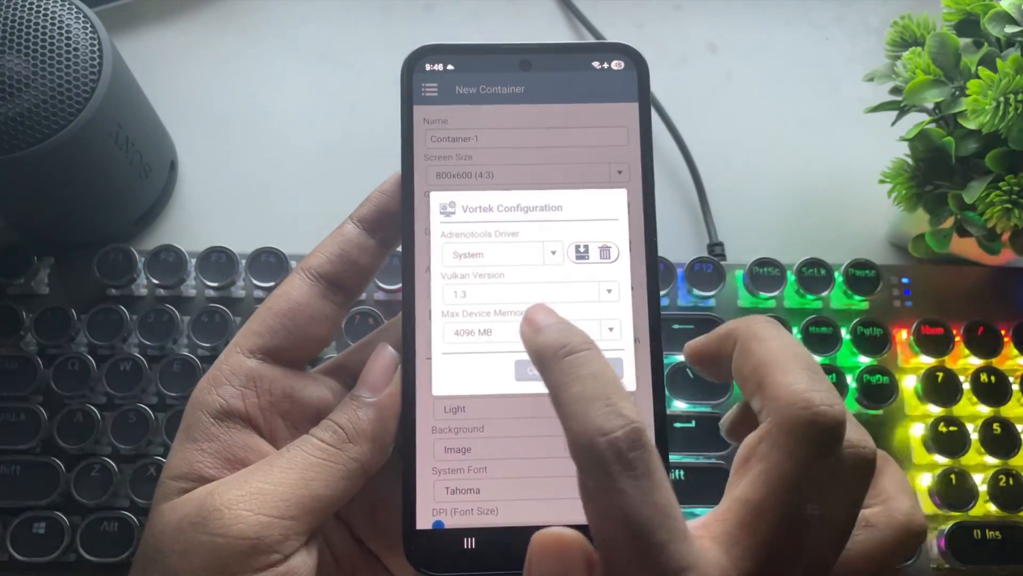
left_click(529, 332)
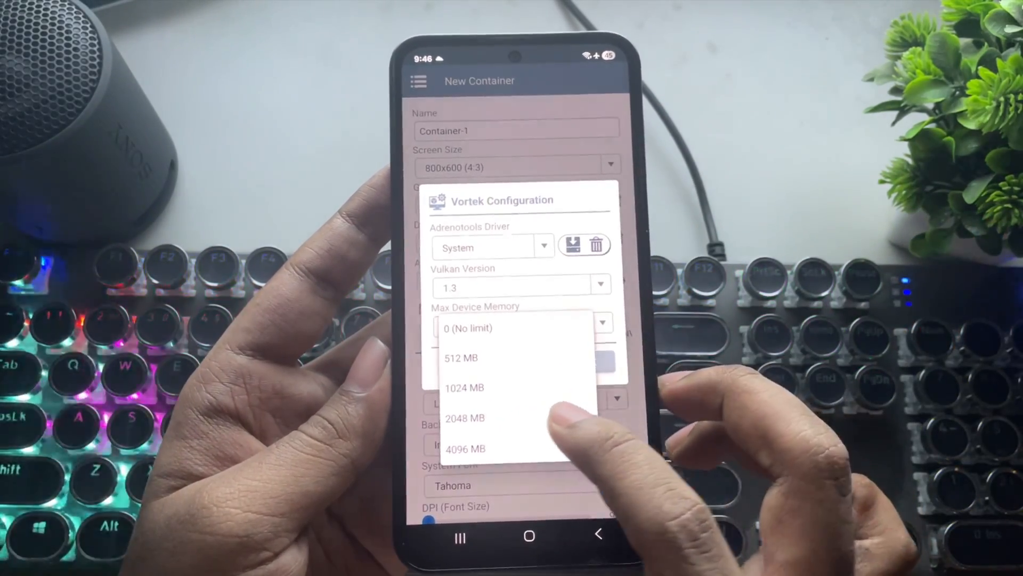
left_click(464, 418)
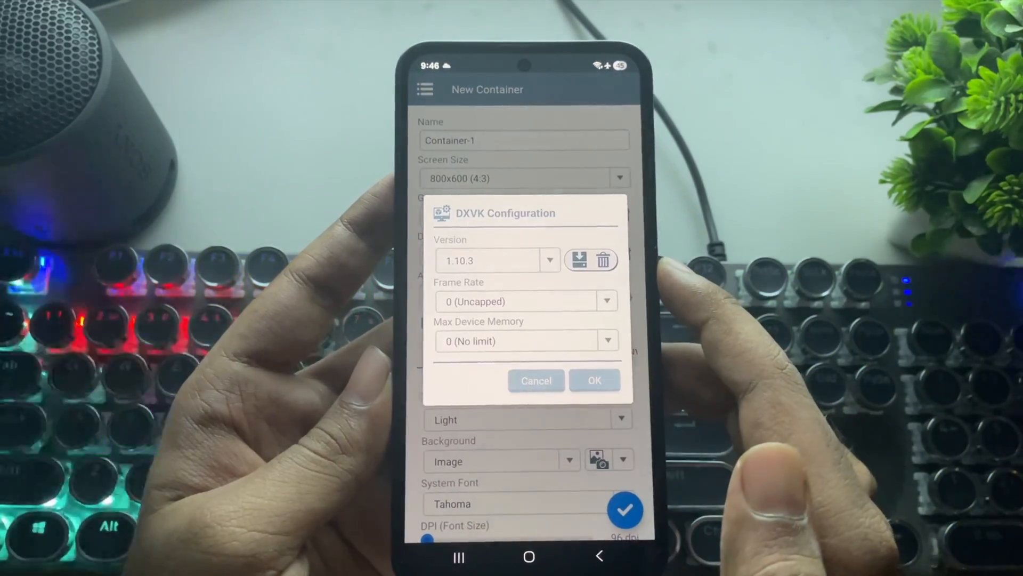
Choose a maximum device memory limit in the DXVK configuration.
left_click(526, 300)
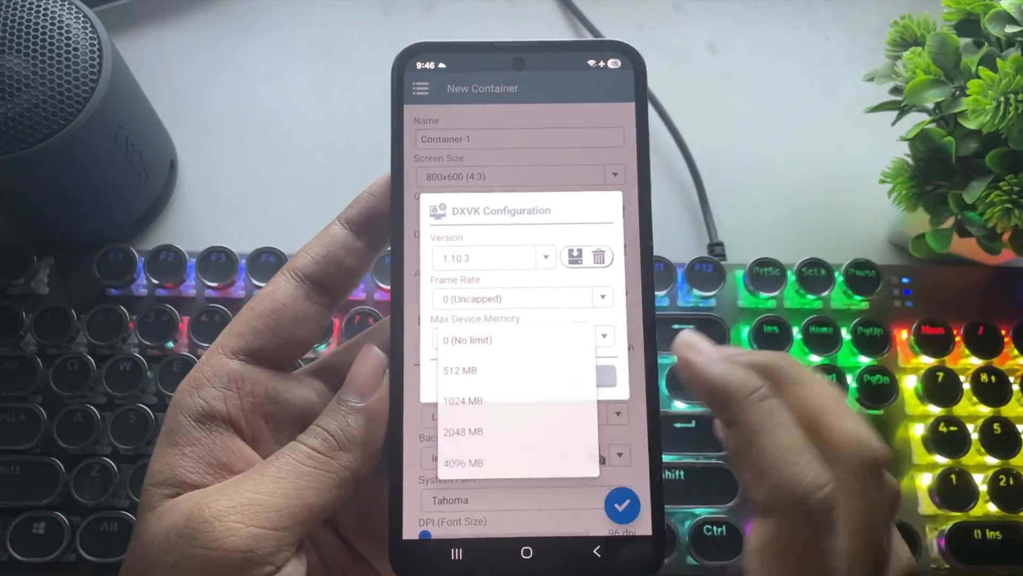
left_click(464, 432)
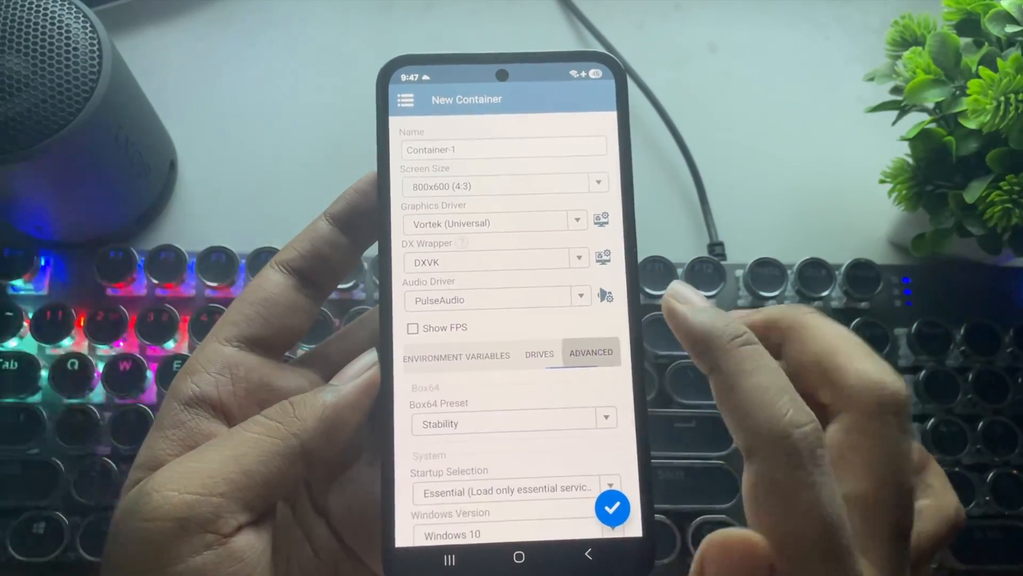
Set Startup Selection to Aggressive with Windows 7 and create Container-1.
left_click(505, 488)
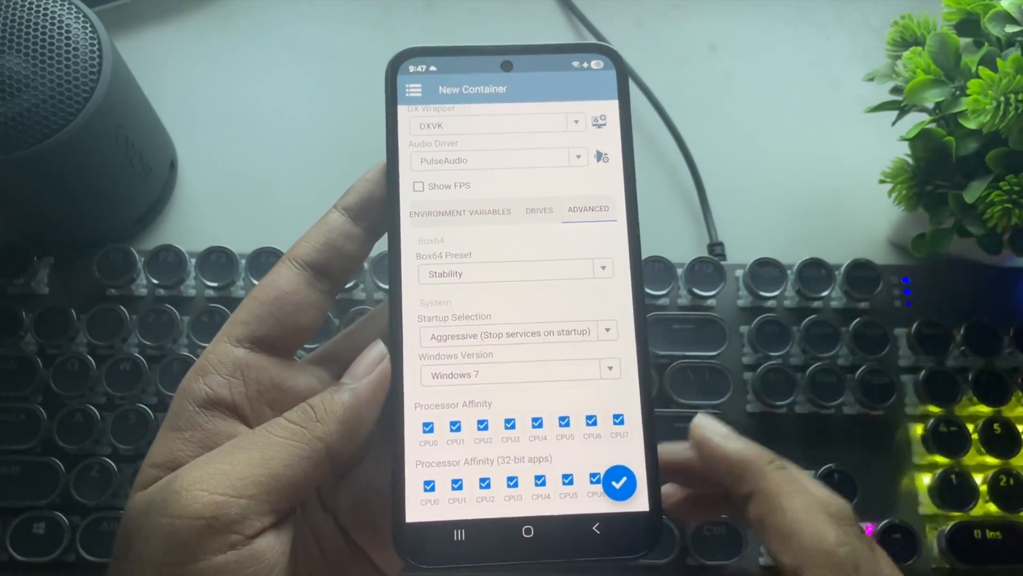
left_click(620, 483)
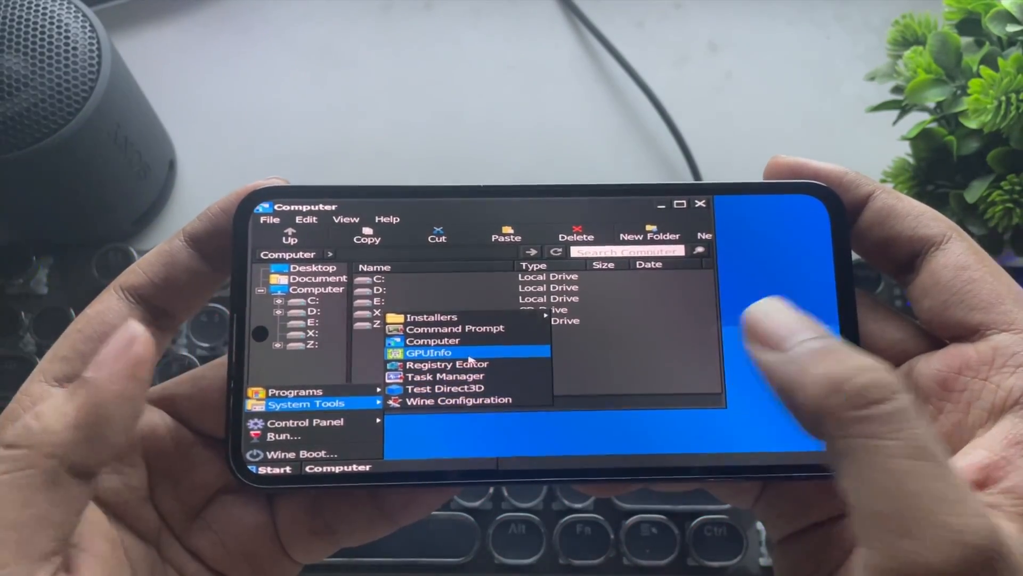
Run GPUInfo from System Tools and confirm Vortek on Mali-G68 with Vulkan 1.3.128.
left_click(428, 351)
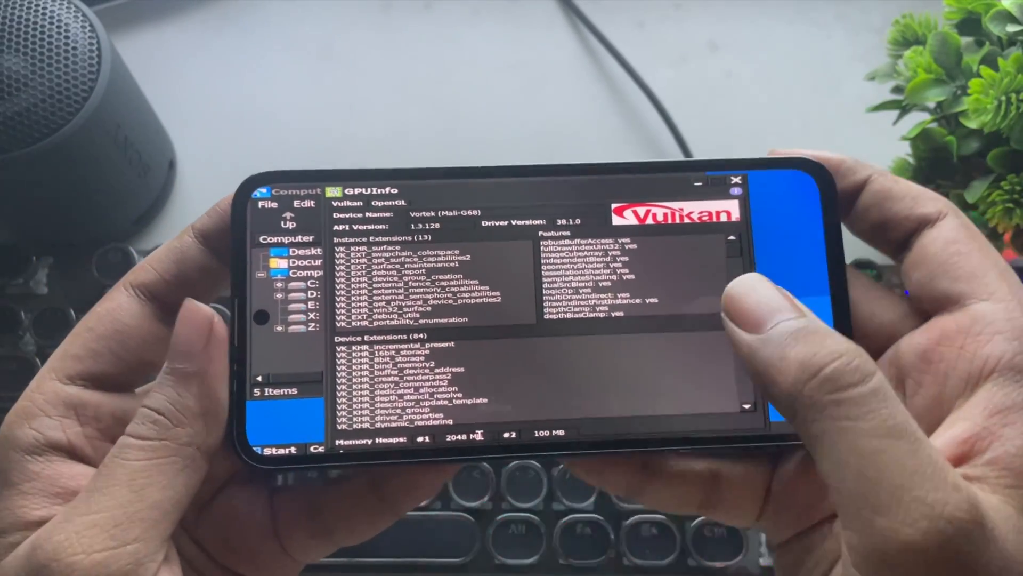
left_click(388, 203)
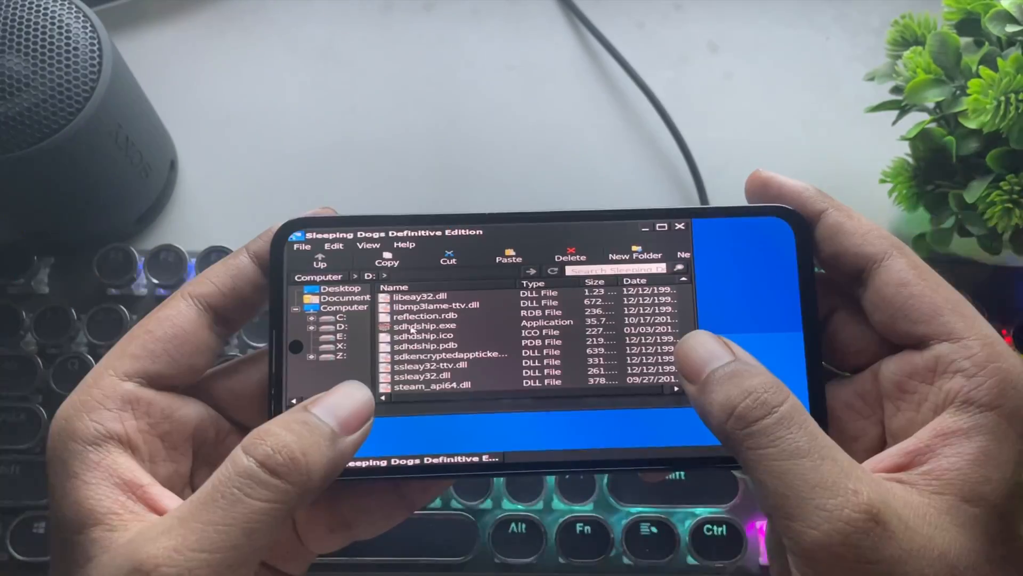
Create shortcuts for the Sleeping Dogs executable and GTAIV.exe via their context menus.
right_click(424, 325)
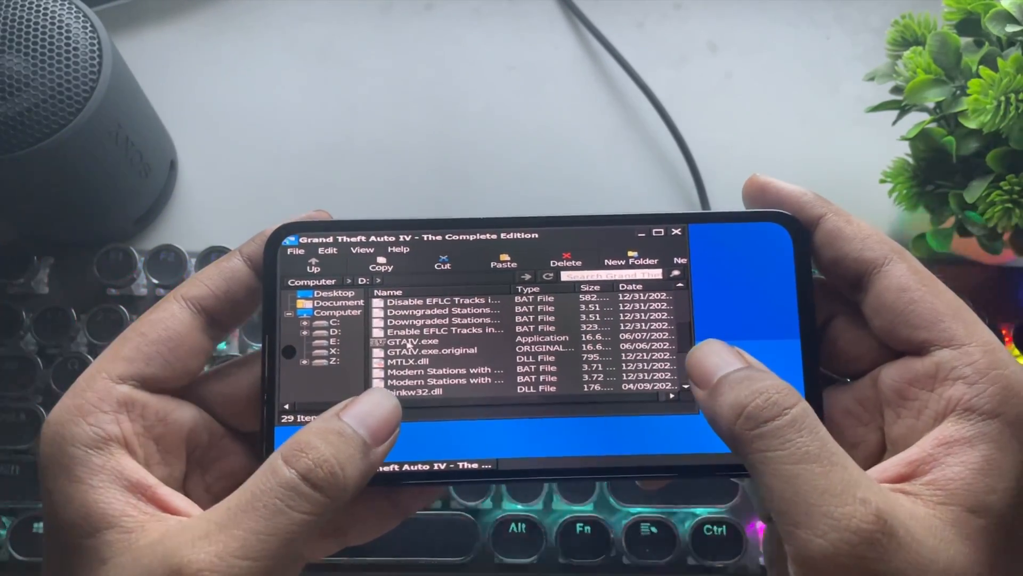
right_click(408, 339)
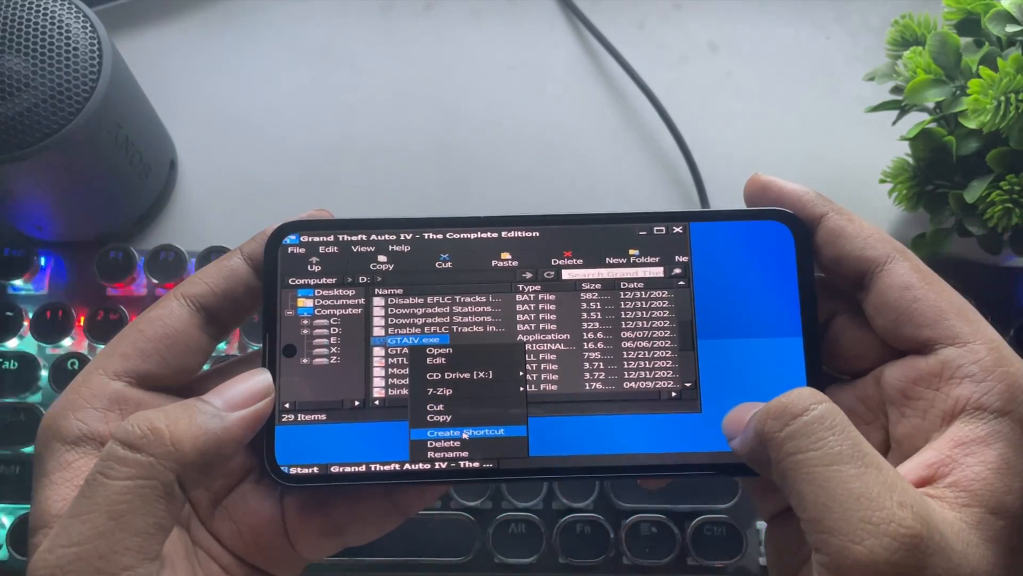